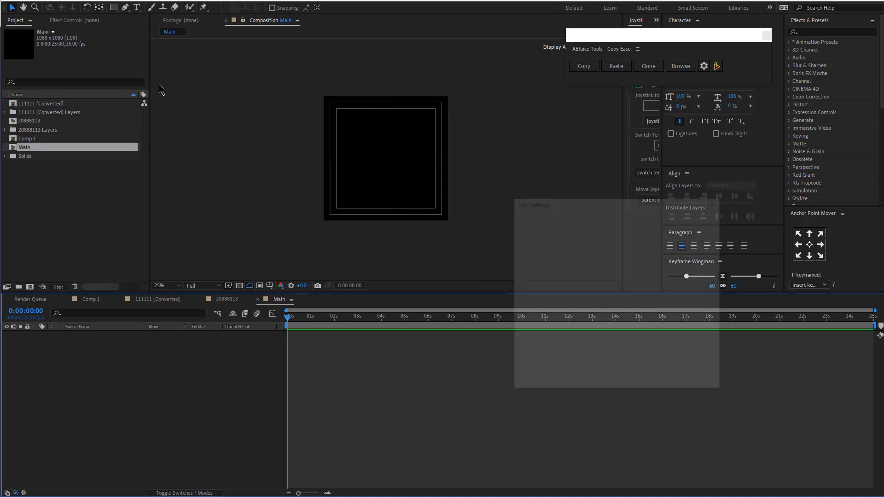
Choose a medium red colour for the new Medium Red Solid 2
left_click(611, 355)
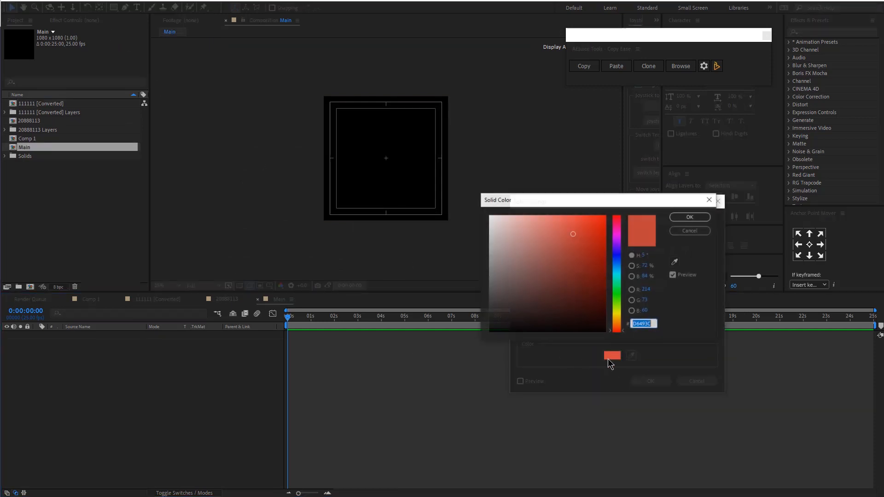
left_click(689, 216)
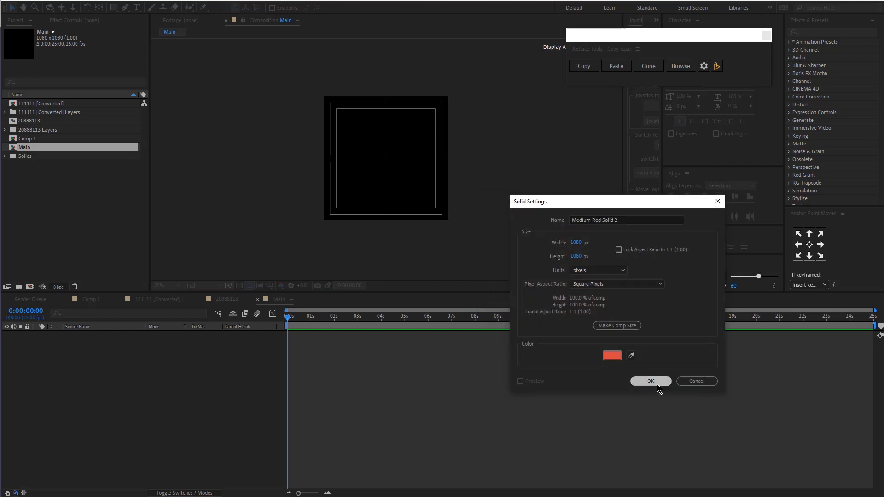
Confirm the red solid and matte the illustration layer with Alpha Matte "GUTS 2"
left_click(650, 381)
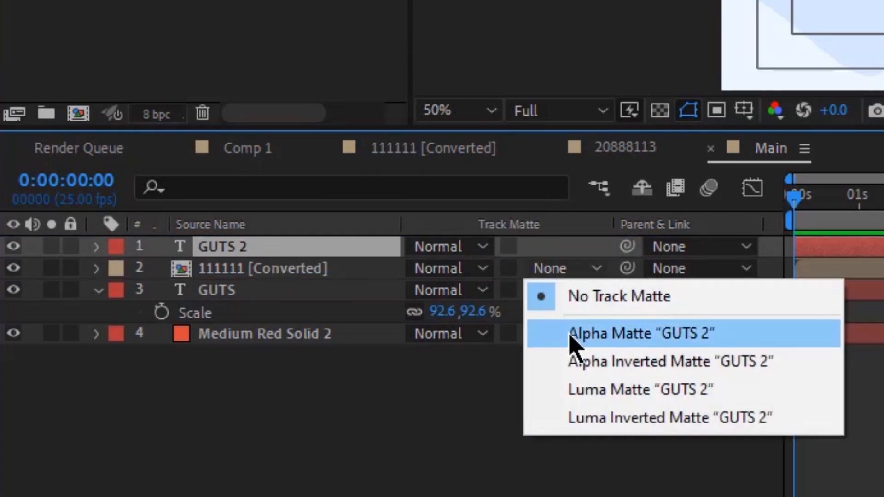
left_click(640, 333)
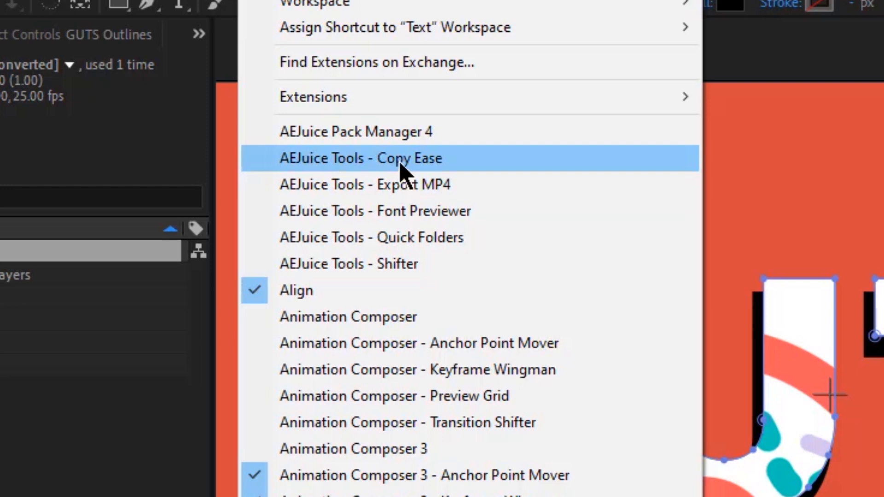
Bring up the AEJuice Copy Ease panel from the Window menu
left_click(363, 158)
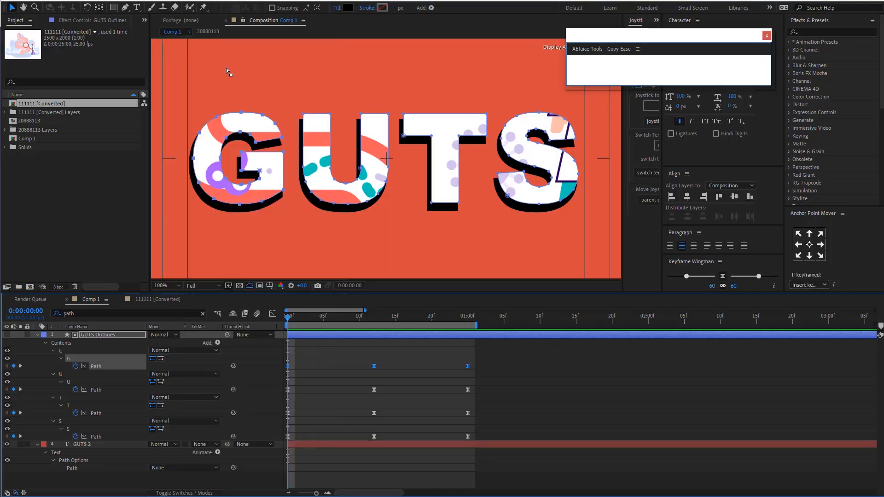
mouse_move(622, 82)
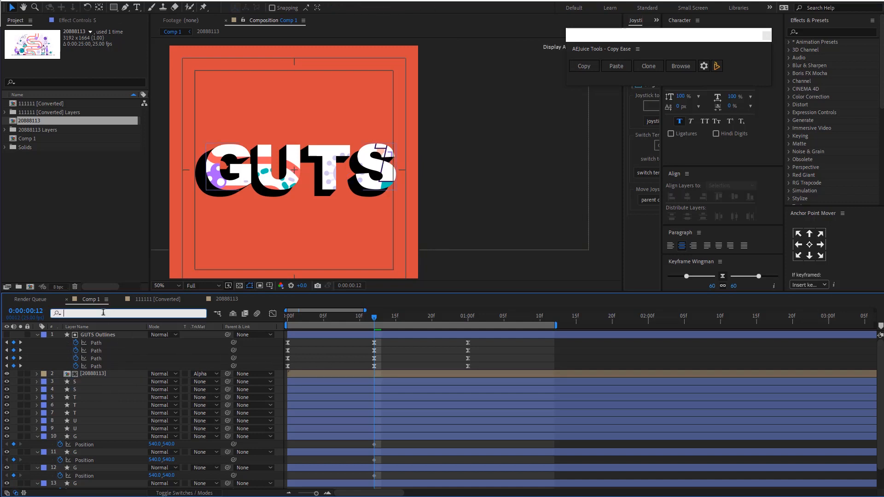
Filter the timeline to 'path' and review the letter layers' Path keyframes
type("path")
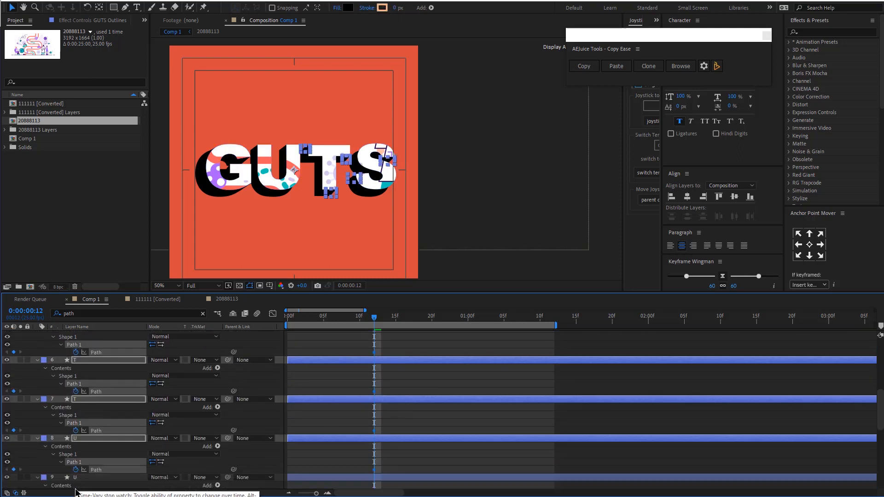
scroll("down", 3)
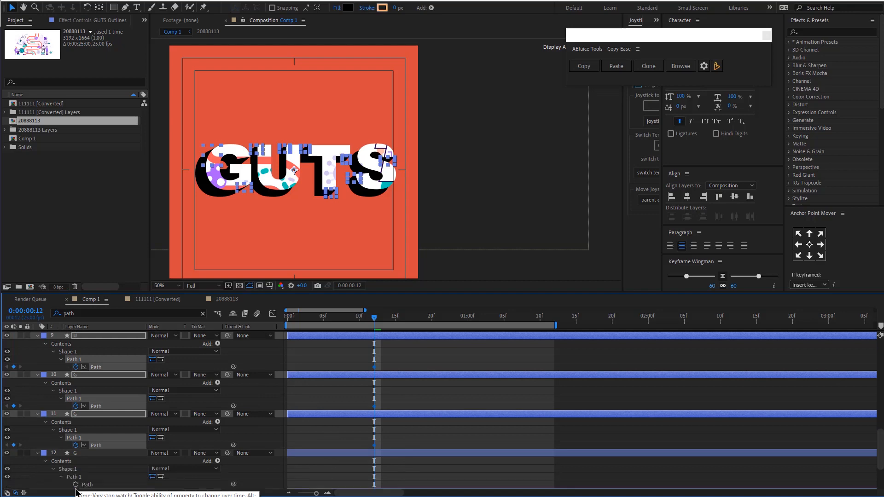